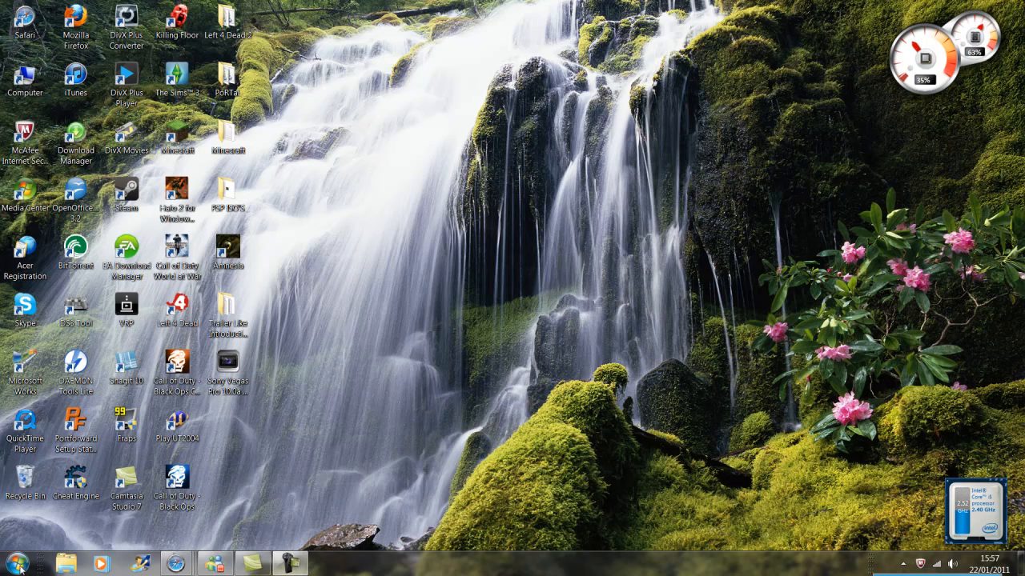
- Switch to the Megaupload page for mednafen_355.pkg from the browser's taskbar previews
left_click(14, 564)
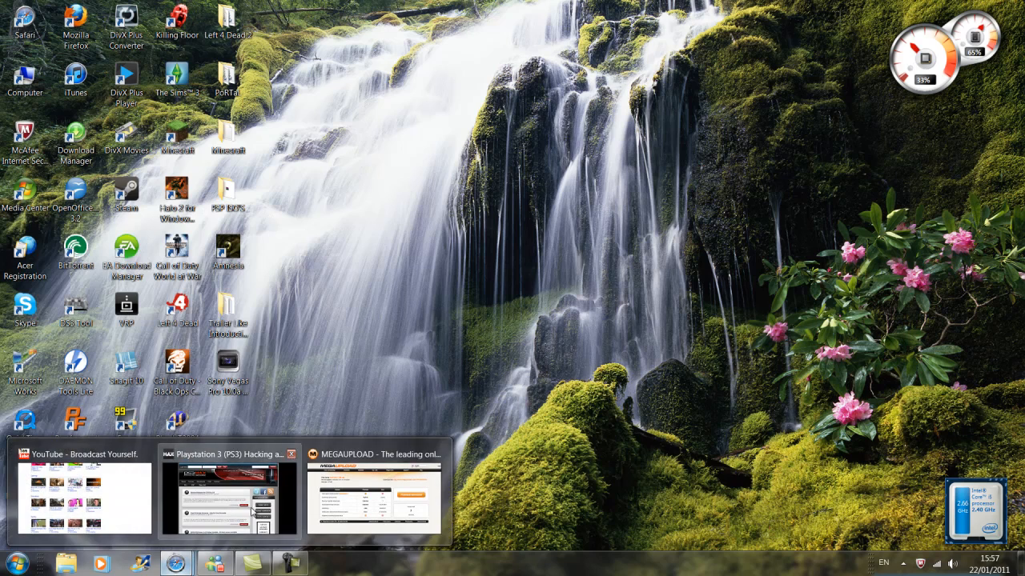
left_click(373, 497)
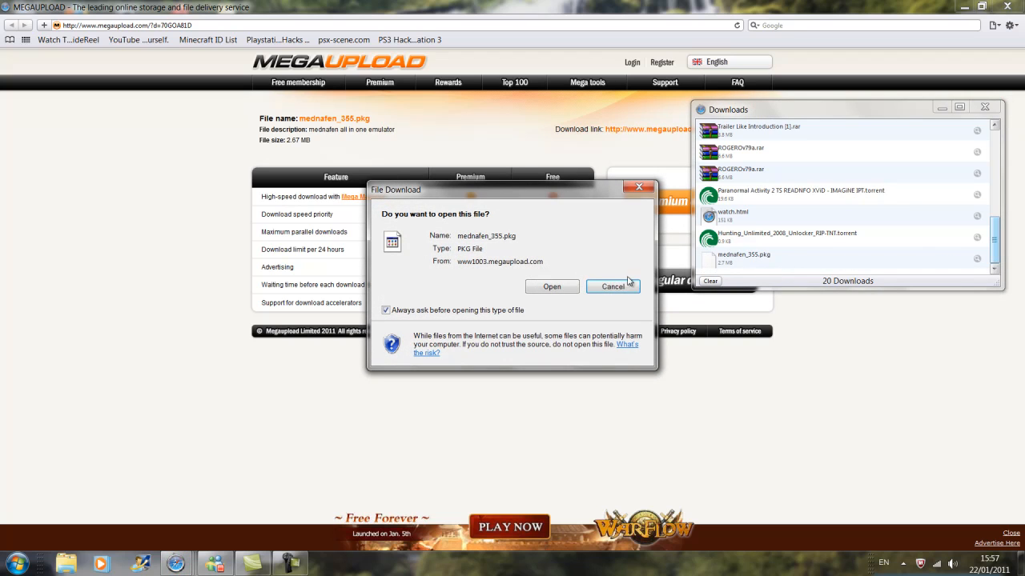
- Cancel the download prompt, confirm mednafen_355.pkg sits on USB2 (G:), and close both windows
left_click(612, 286)
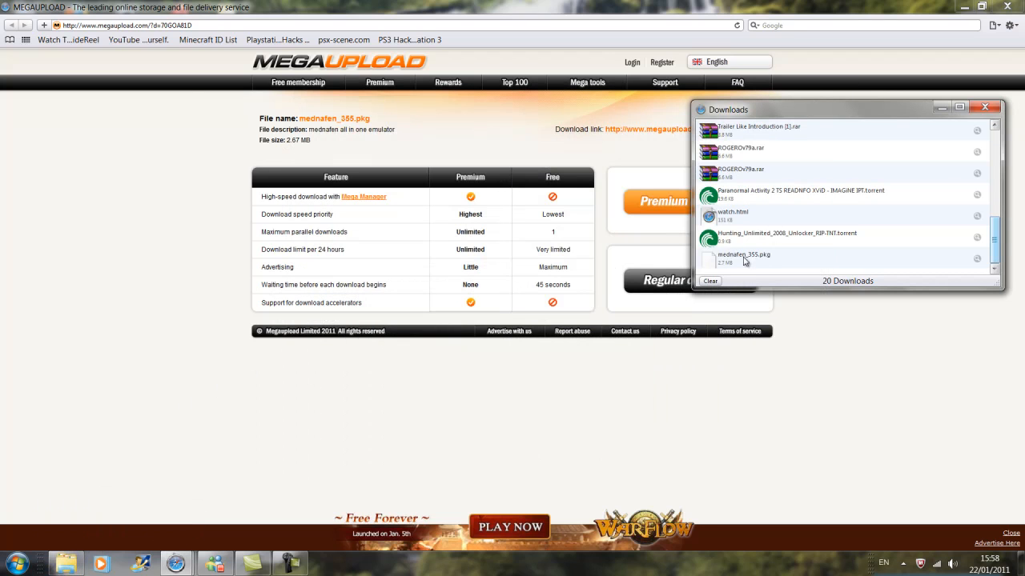
double_click(744, 256)
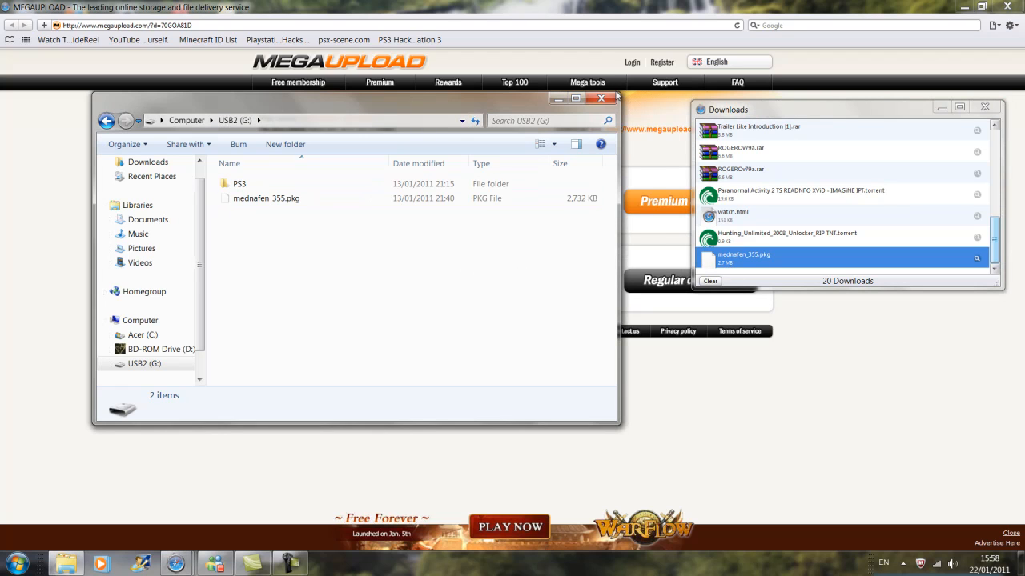
left_click(601, 98)
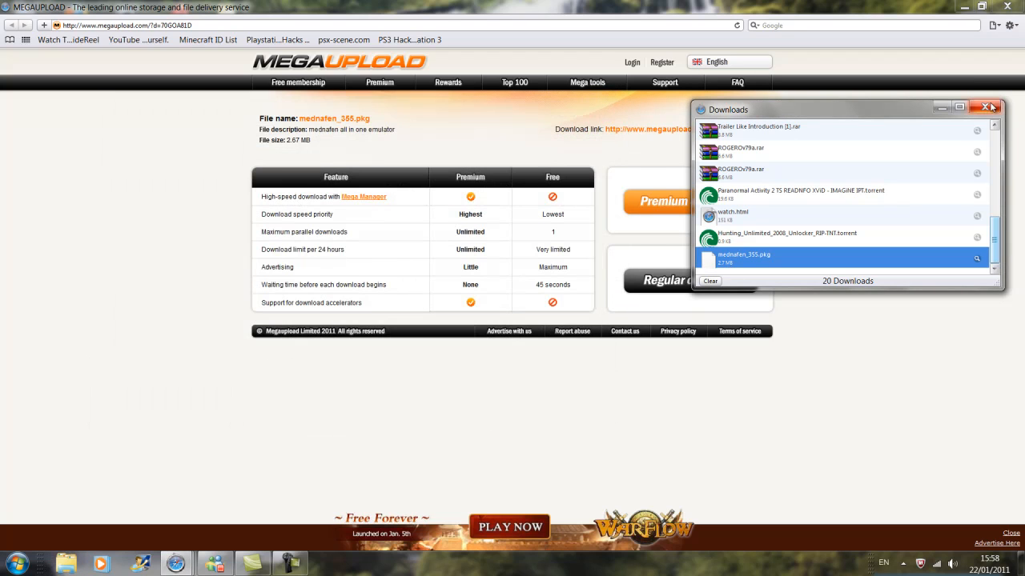
left_click(990, 108)
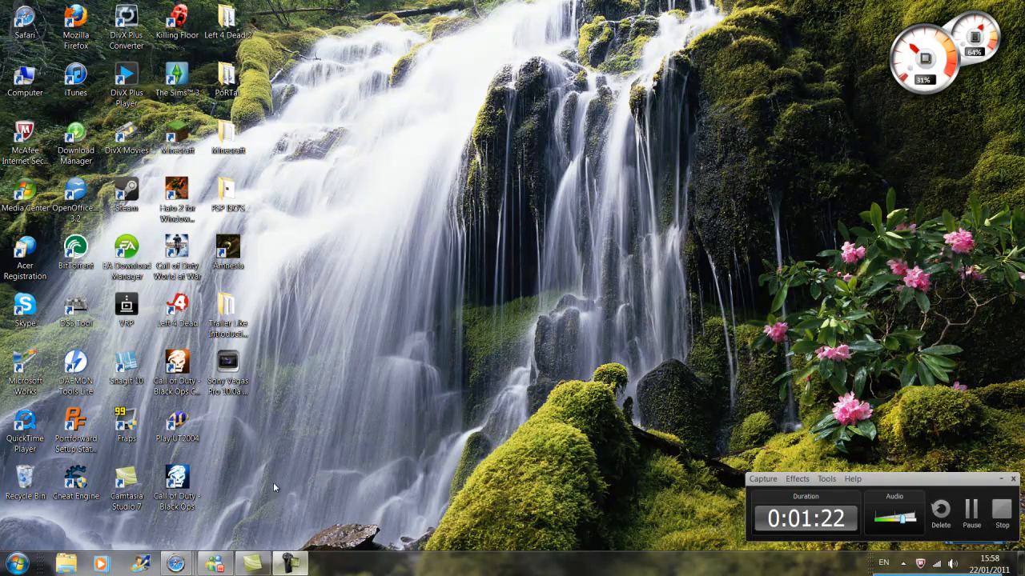
- Launch Safari from the Start menu to reach Google results for doperoms
left_click(14, 564)
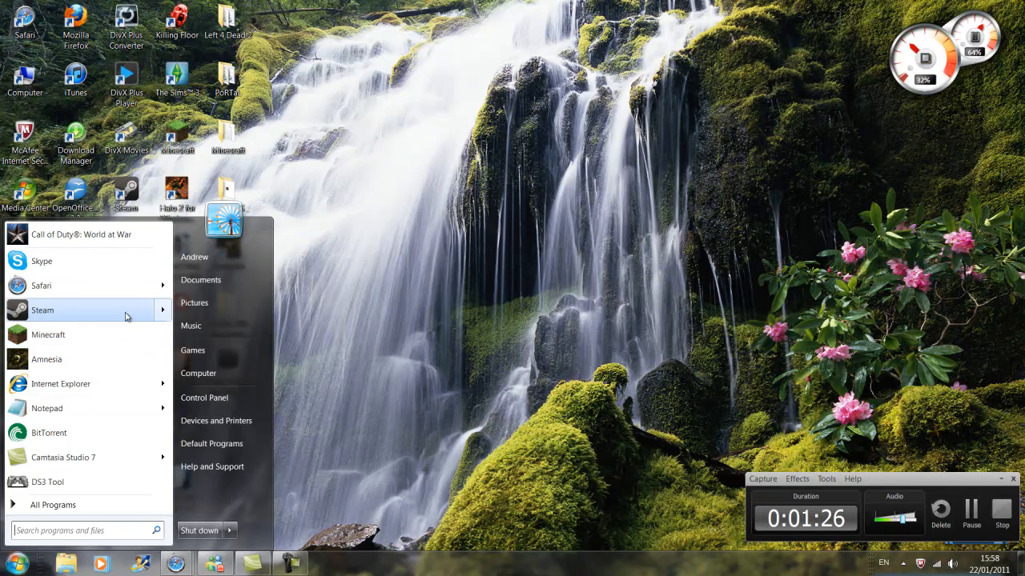
mouse_move(94, 286)
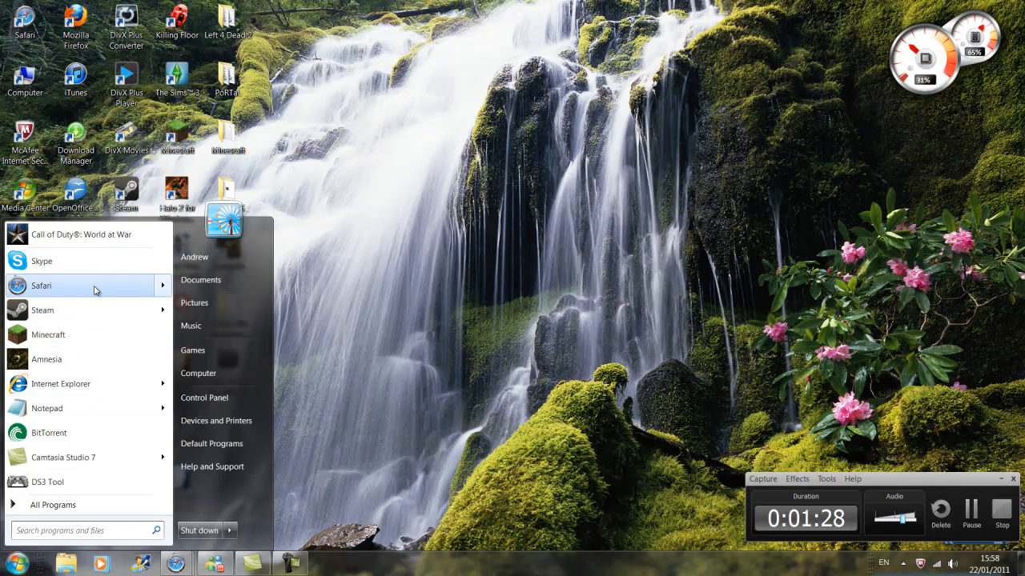
left_click(41, 285)
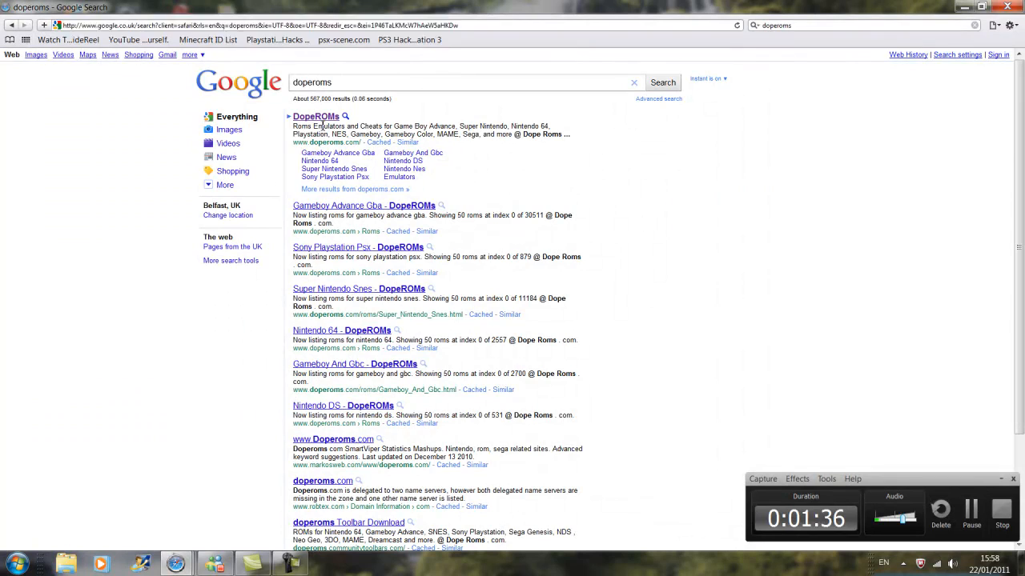
- Search DopeROMs for 'pokemon' and open the Pokemon Ruby - GBA.zip page
left_click(315, 116)
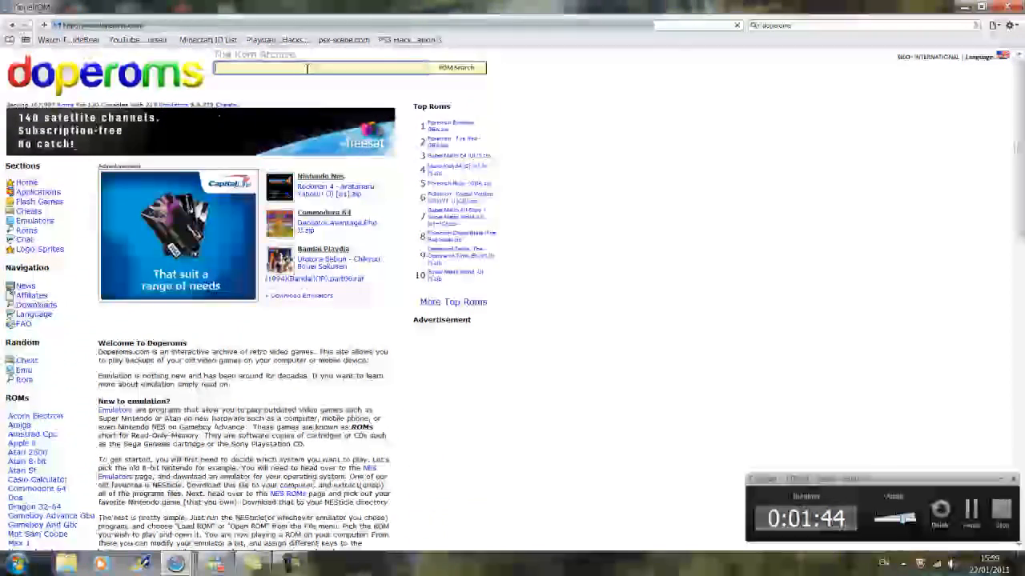
type("pokemon")
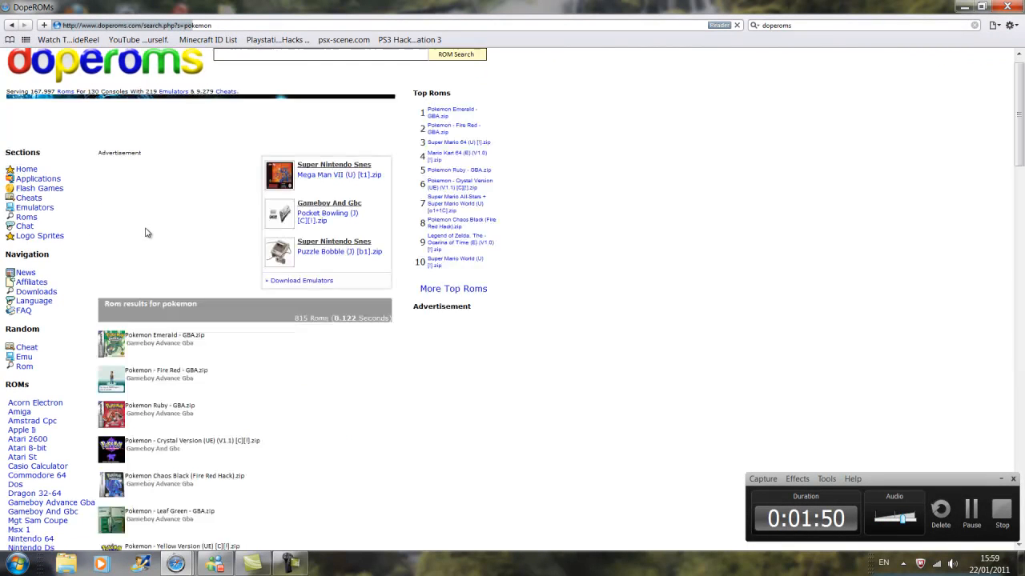
scroll("down", 3)
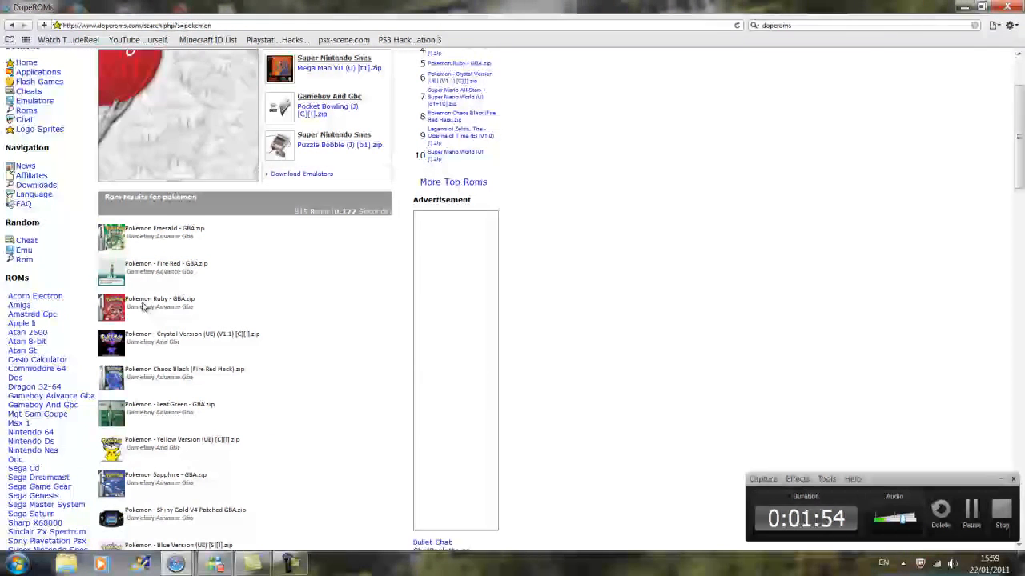
left_click(159, 299)
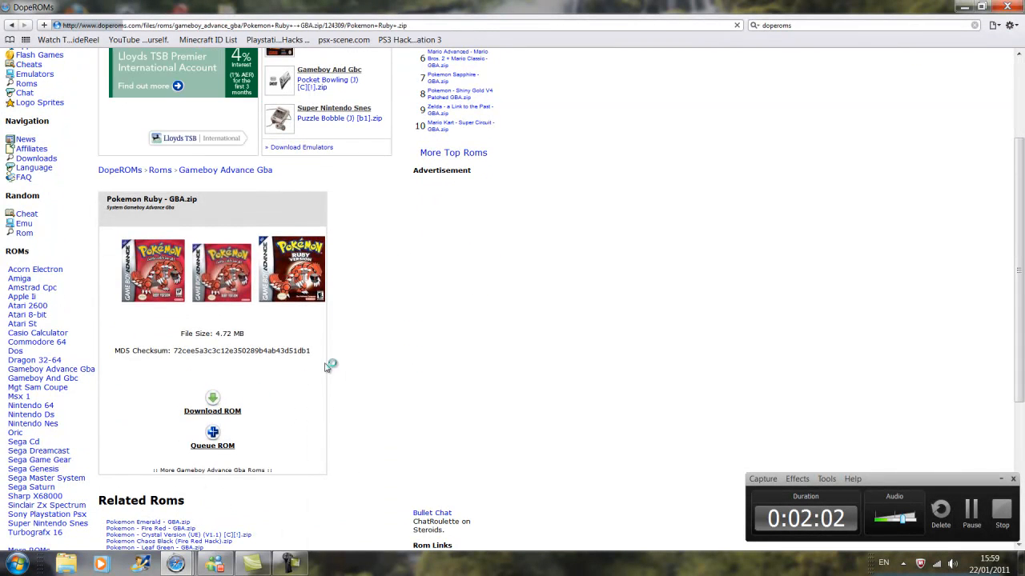
- Download Pokemon Ruby - GBA.zip via Download ROM and the Download link past the ads
left_click(212, 404)
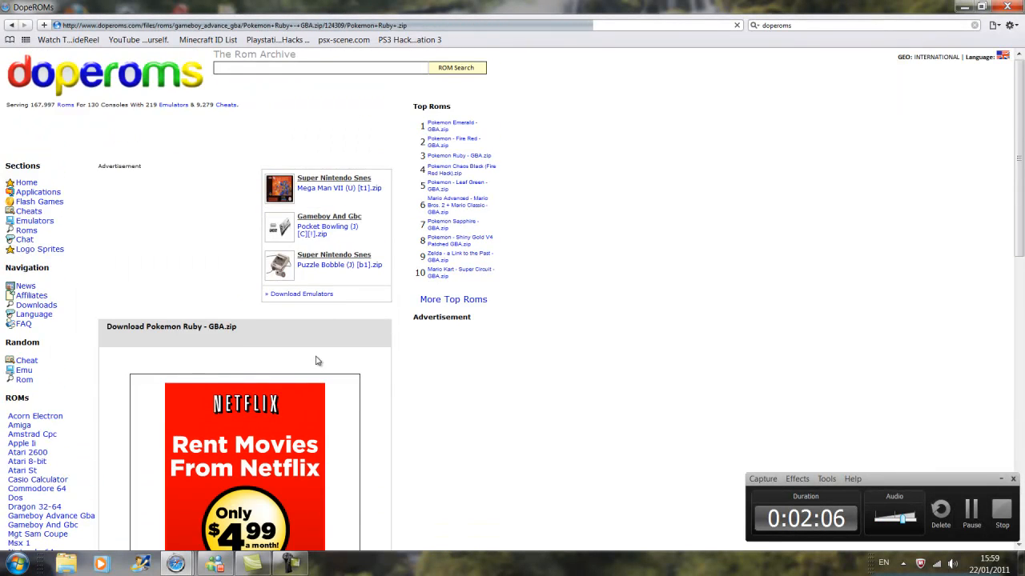
scroll("down", 3)
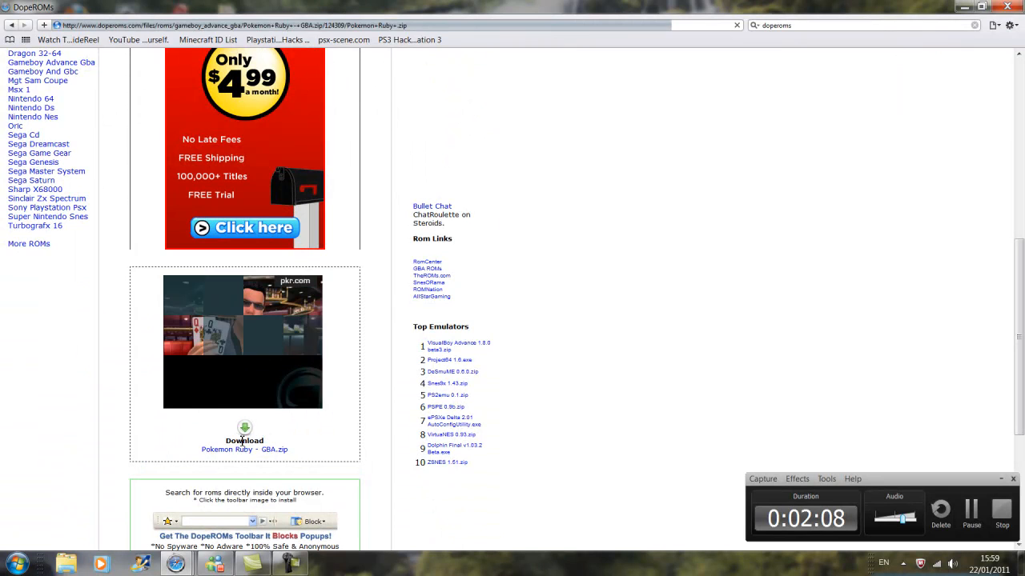
left_click(244, 433)
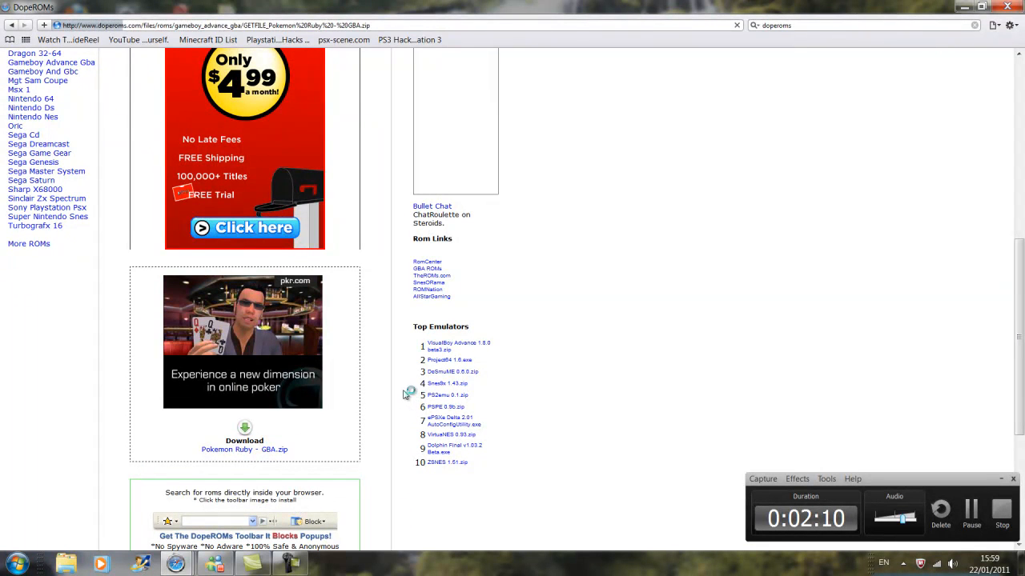
left_click(244, 440)
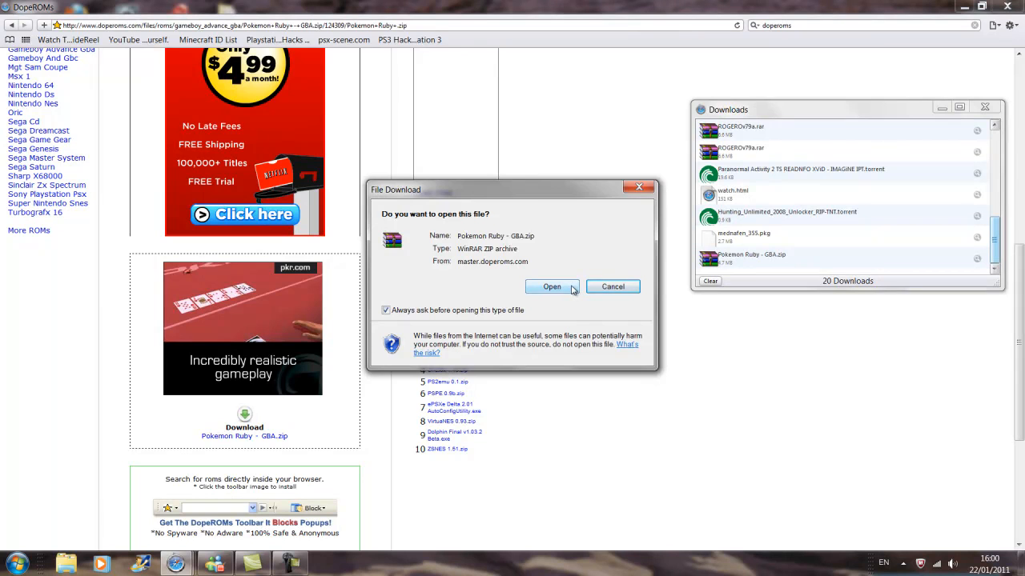
- Open the downloaded zip in WinRAR, extract Pokemon Ruby # GBA.GBA to USB2, and close WinRAR
left_click(552, 286)
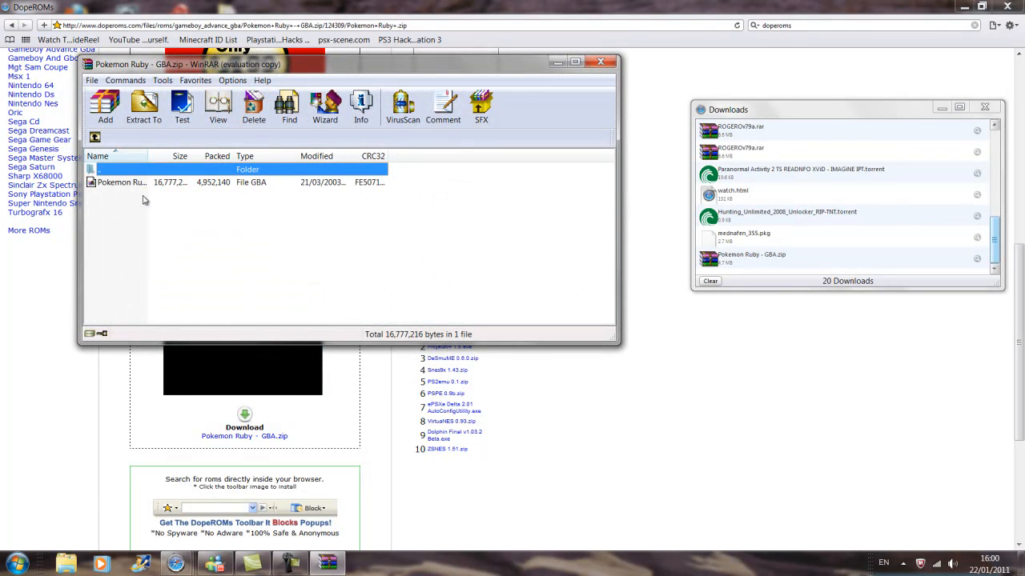
left_click(121, 182)
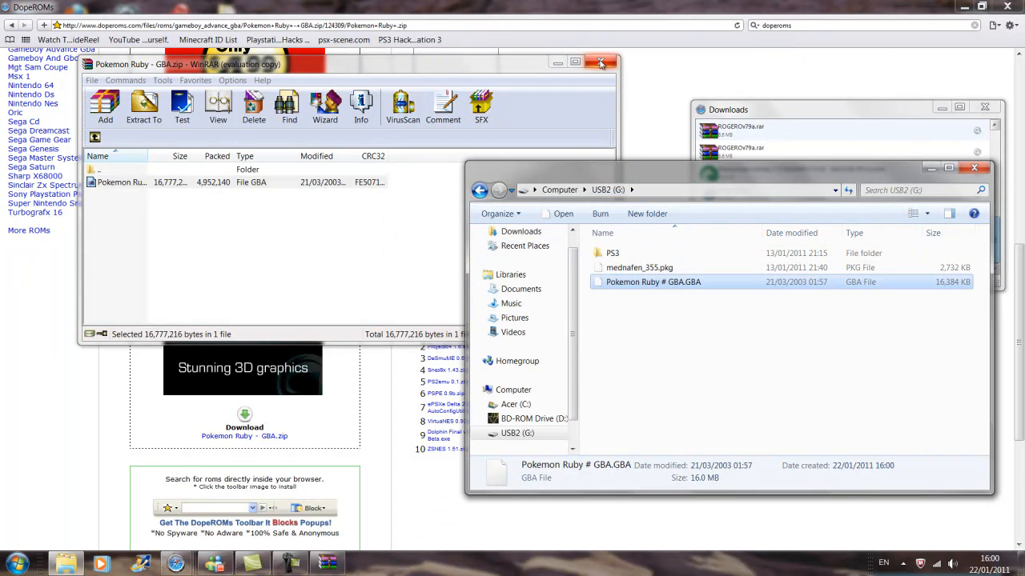
left_click(600, 63)
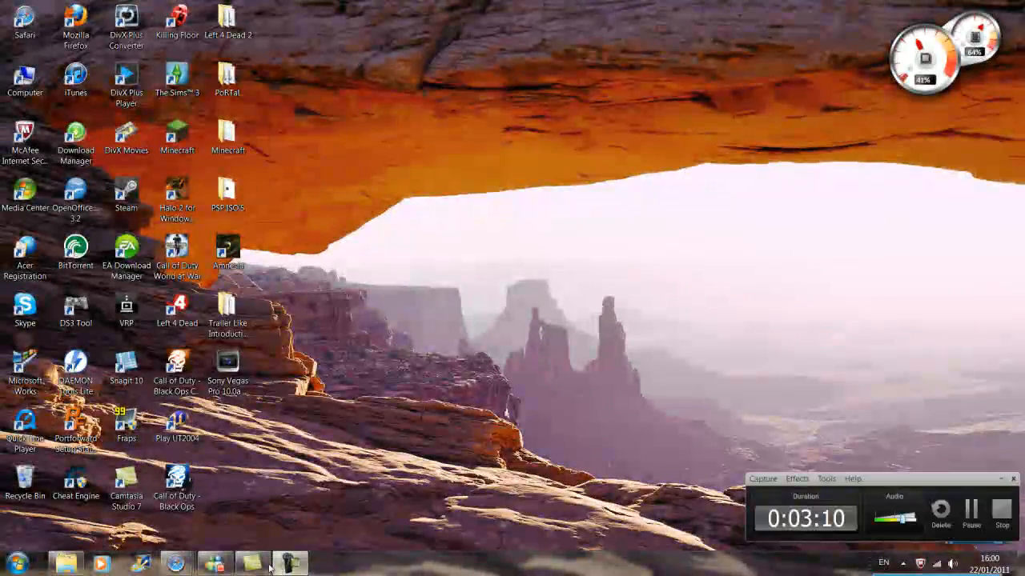
left_click(290, 563)
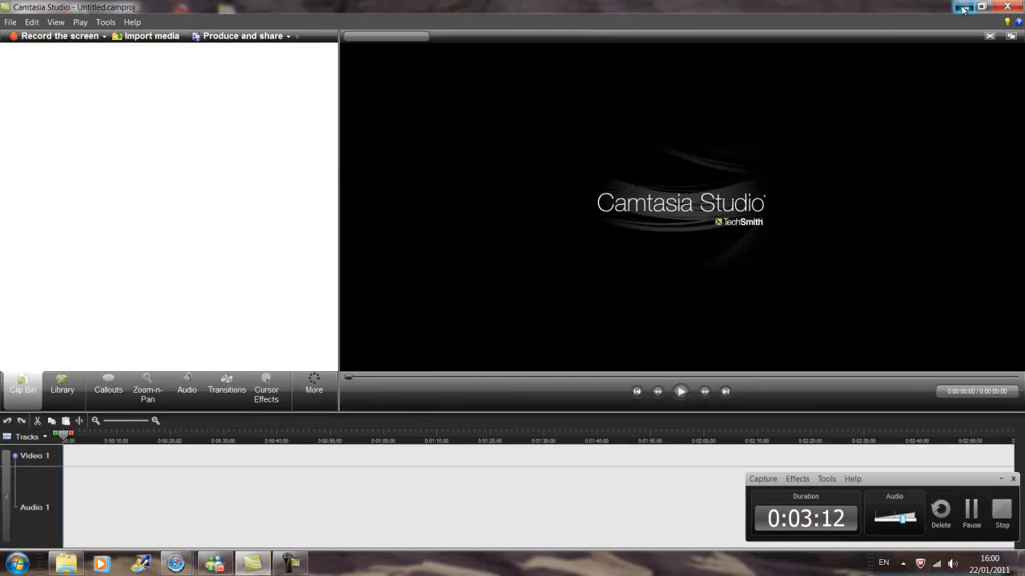
left_click(963, 8)
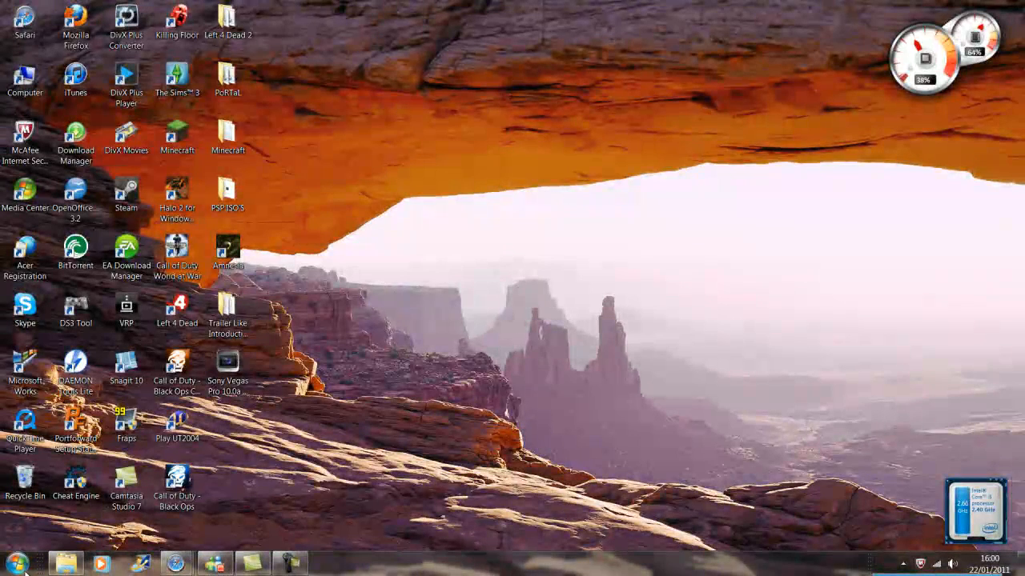
mouse_move(13, 564)
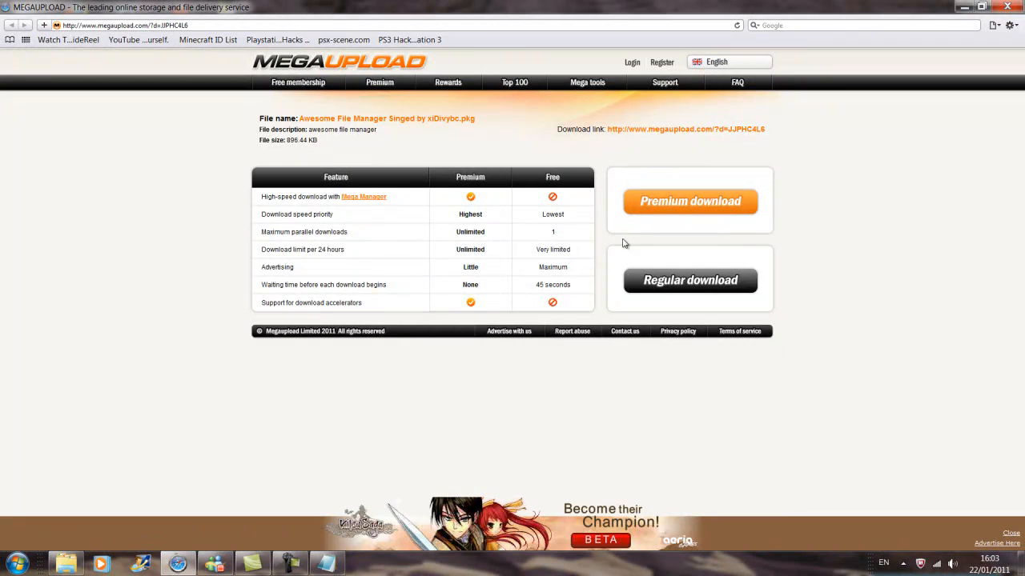
- Save Awesome File Manager Singed by xiDivybc.pkg via Regular download and open it
left_click(690, 280)
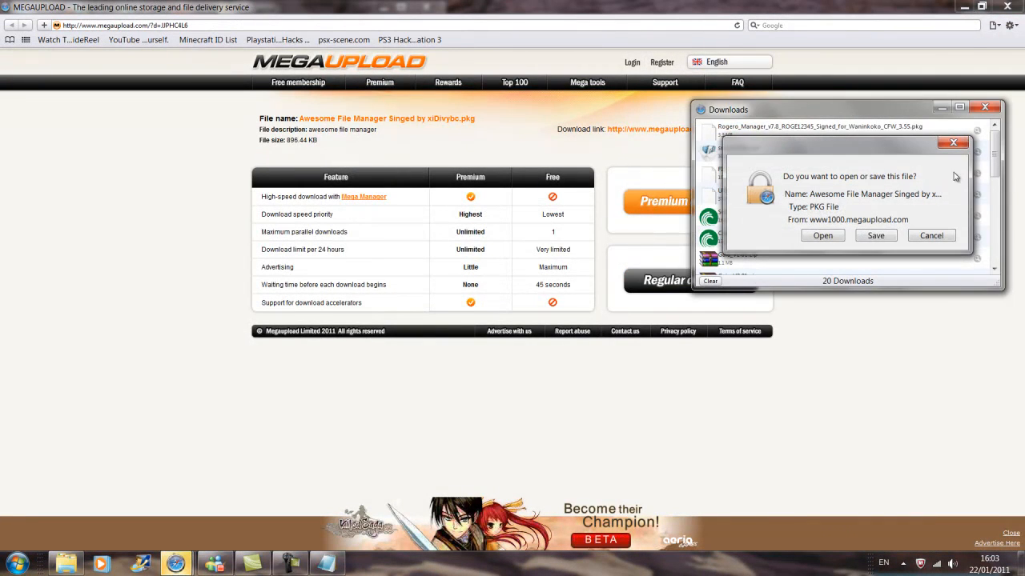
left_click(930, 235)
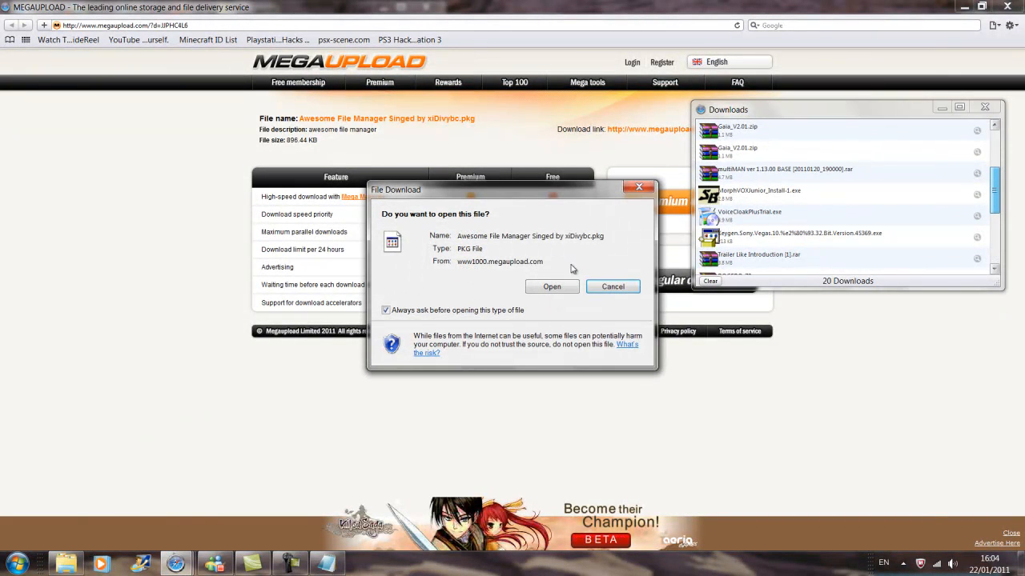
left_click(612, 286)
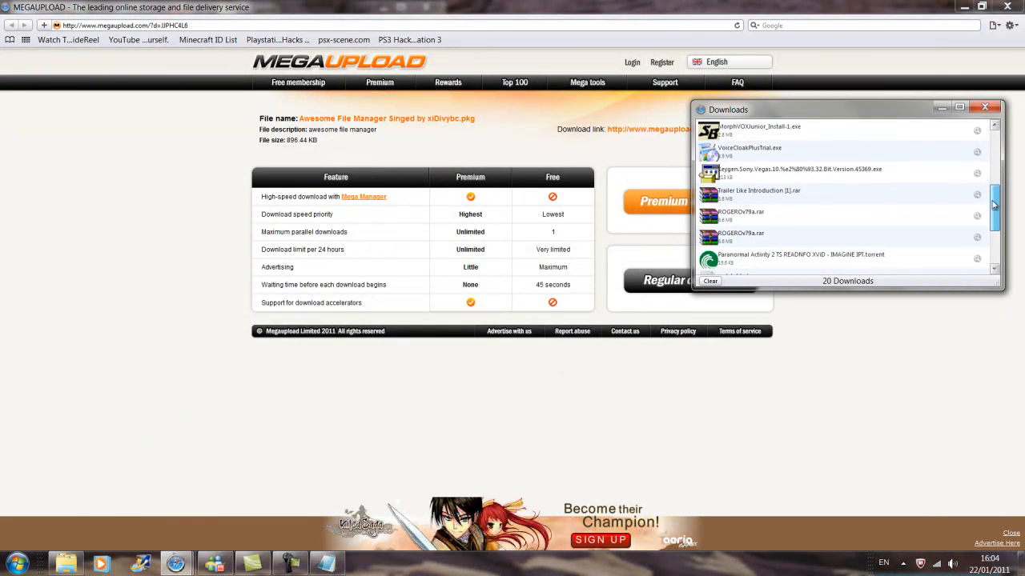
- Close the leftover window and the PokerStrategy advertisement popup
left_click(985, 107)
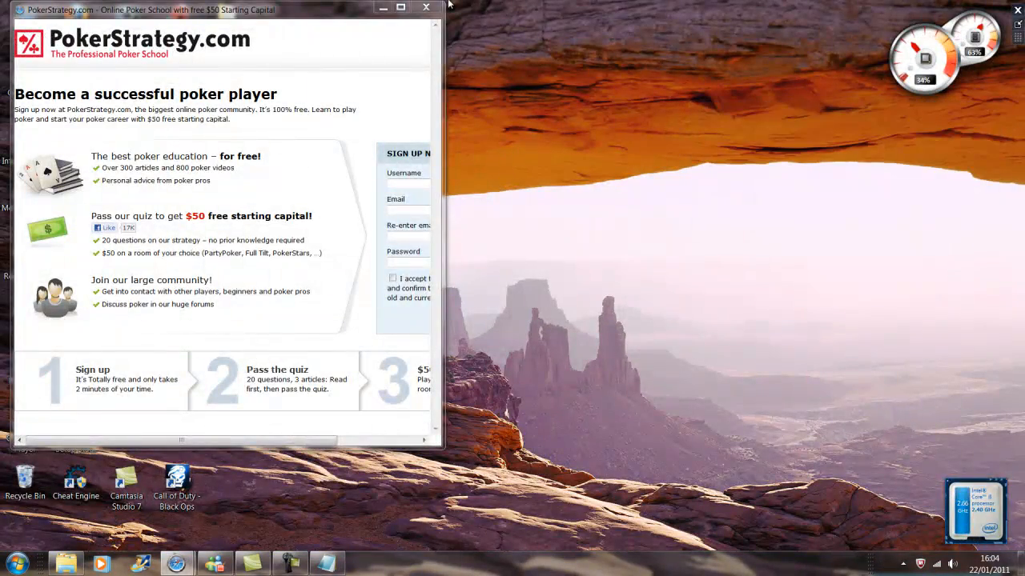
left_click(426, 7)
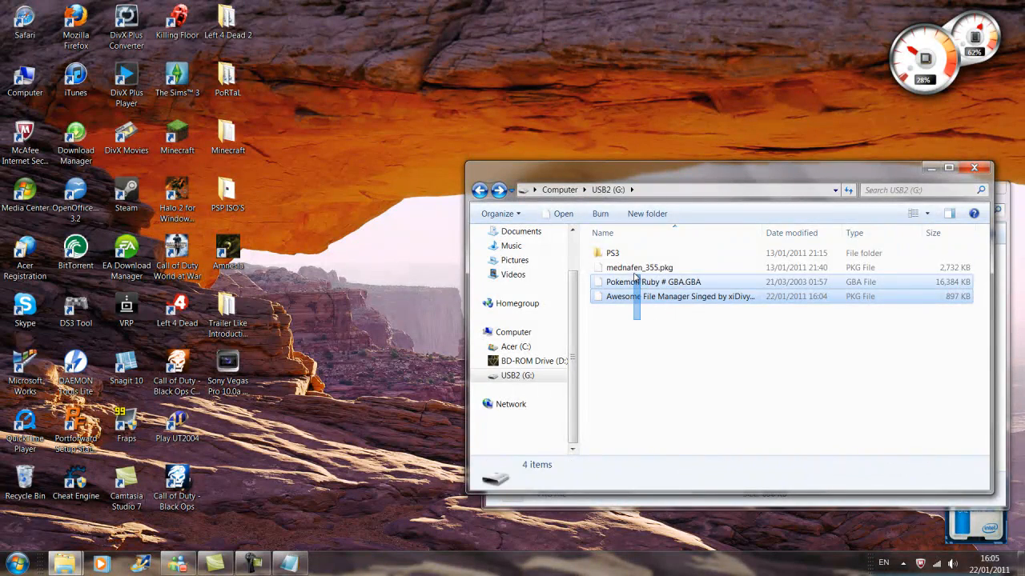
left_click(680, 296)
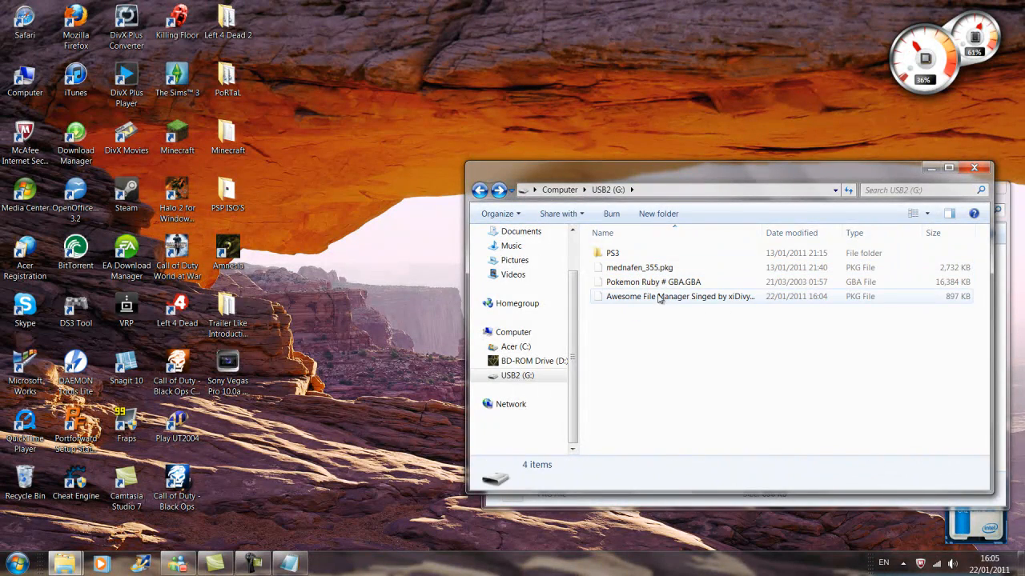
left_click(639, 267)
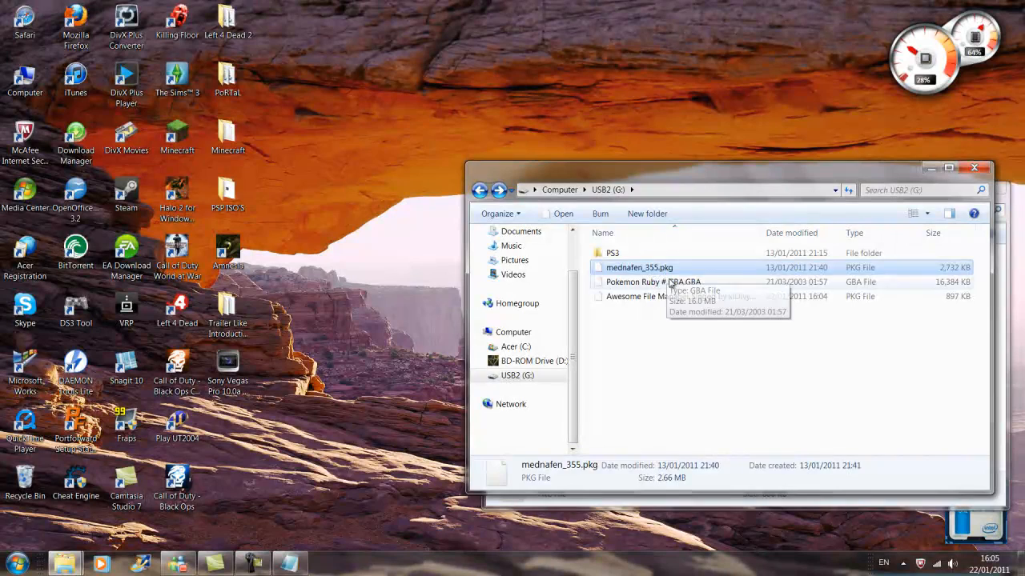
left_click(680, 296)
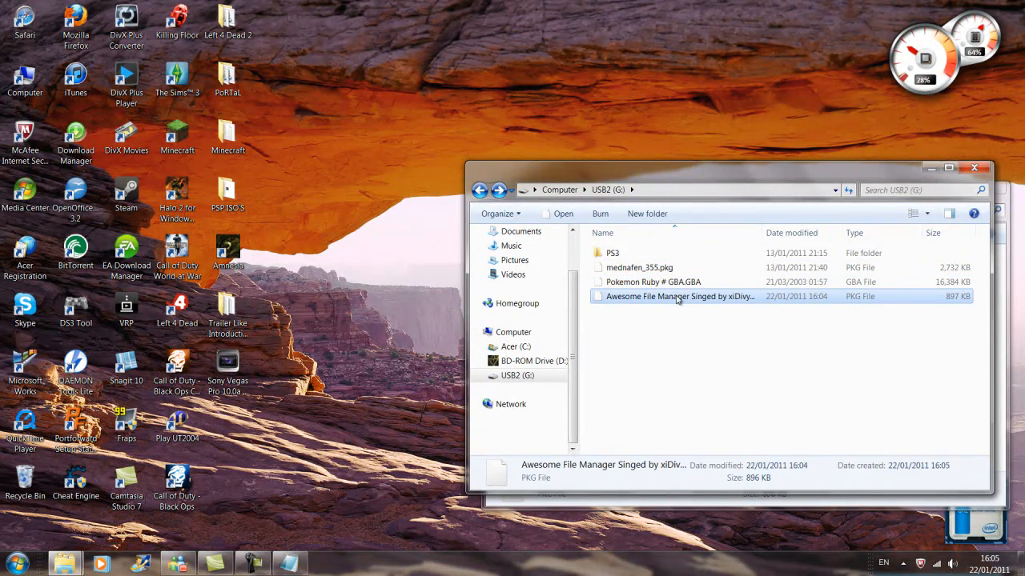
mouse_move(677, 297)
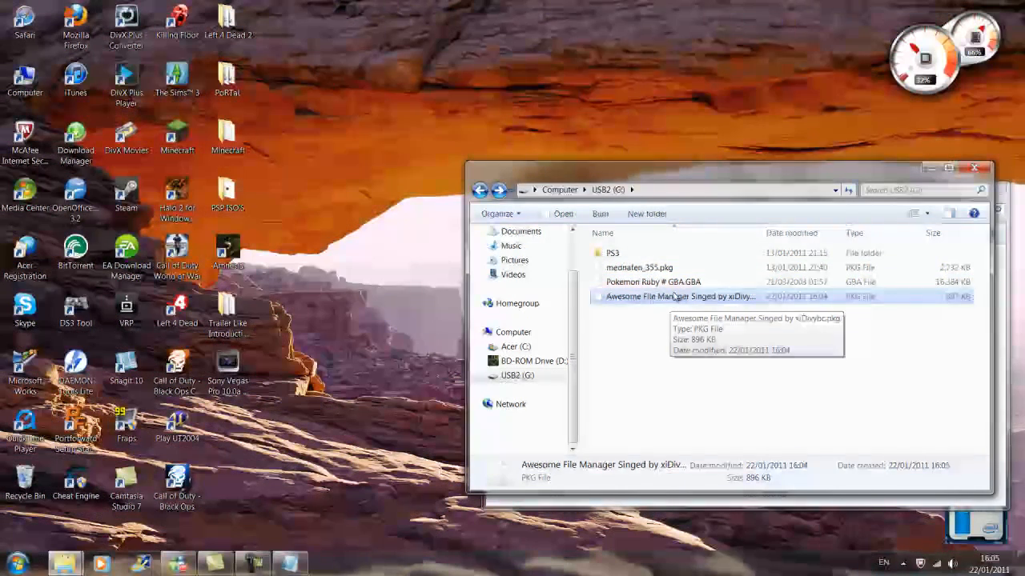